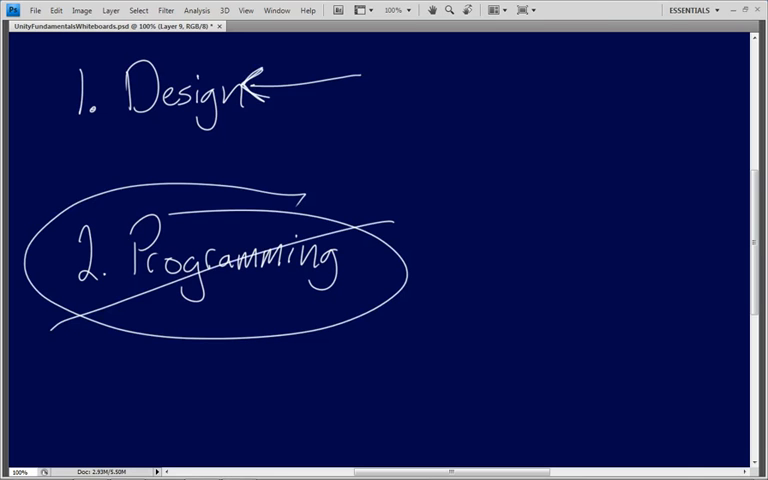
Draw a hand-drawn mark circling and crossing out 'Programming' on the whiteboard notes
{"action": "left_click_drag", "start_coordinate": [50, 200], "coordinate": [385, 340]}
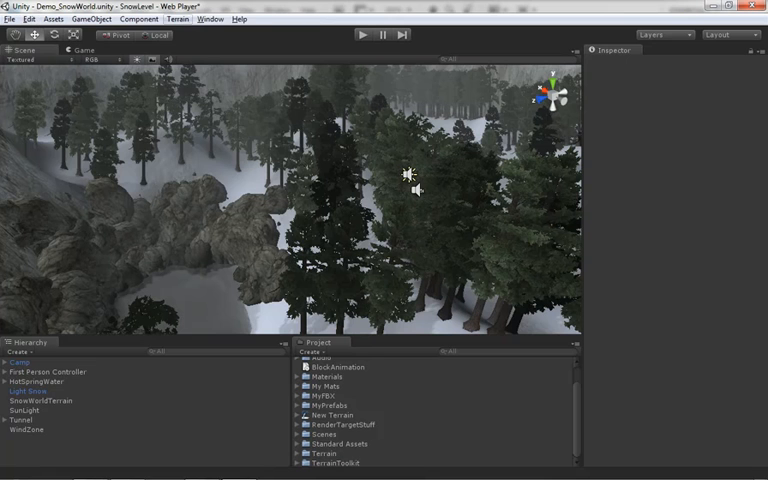
Bring the Unity snow world scene to the front
{"action": "left_click", "coordinate": [177, 18]}
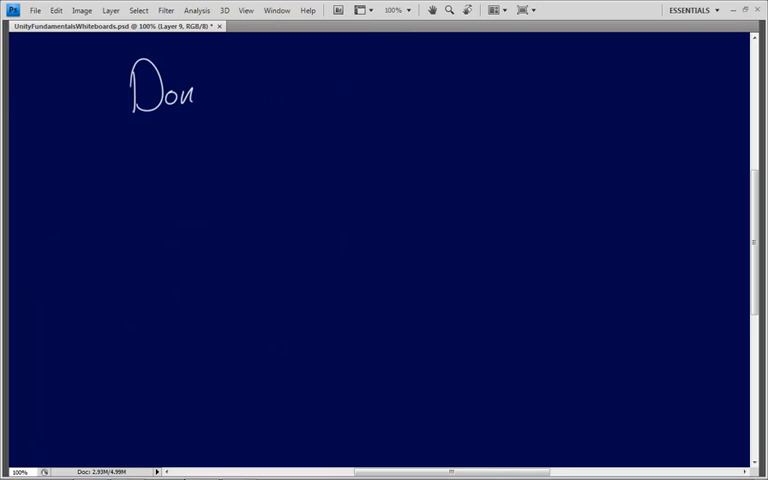
Handwrite "Don't have to watch in a linear fashion." across the dark blue canvas
{"action": "left_click_drag", "start_coordinate": [210, 95], "coordinate": [320, 95]}
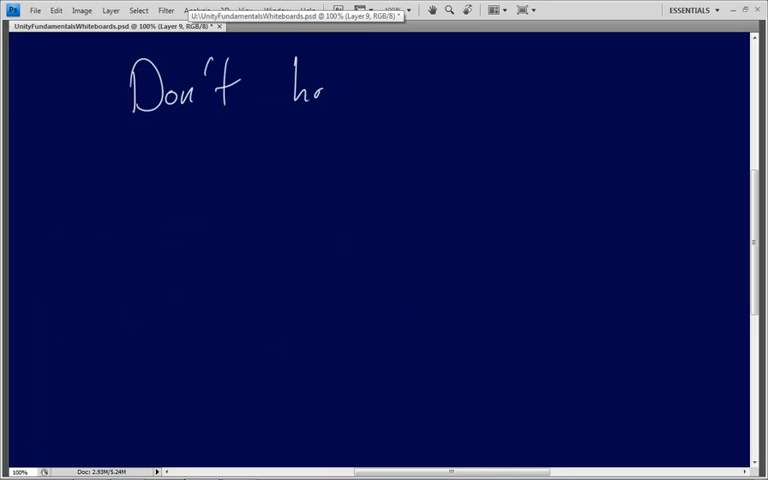
{"action": "left_click_drag", "start_coordinate": [310, 90], "coordinate": [395, 90]}
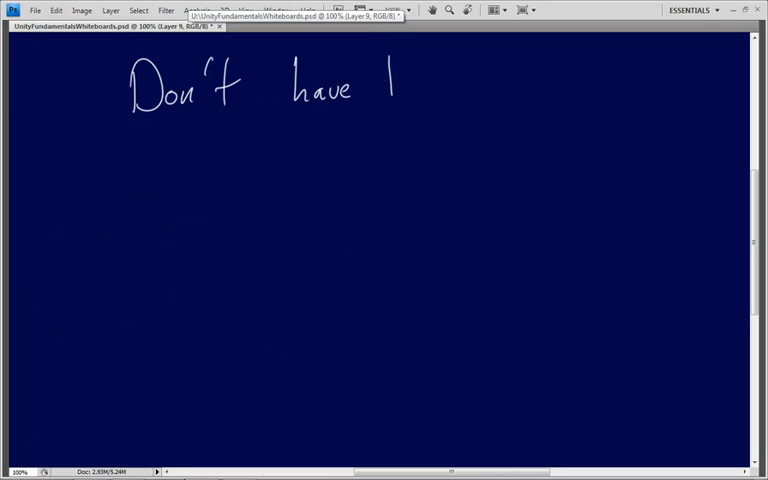
{"action": "left_click_drag", "start_coordinate": [380, 85], "coordinate": [520, 85]}
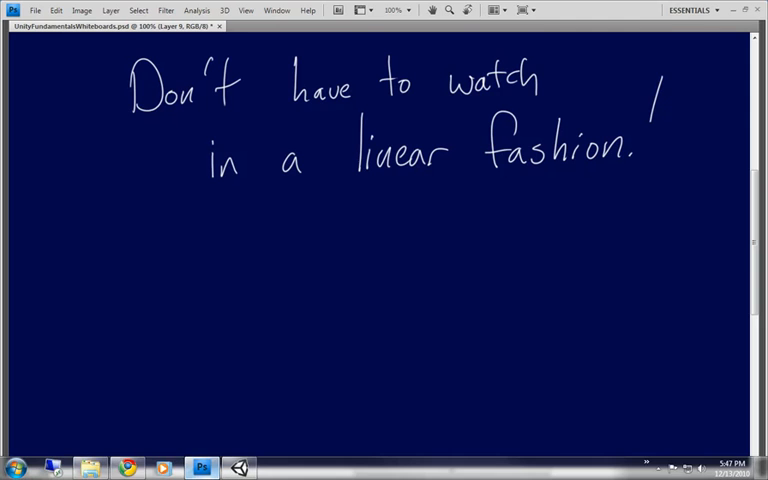
Switch to Unity, select the Camp object, and run the snow world in Play mode
{"action": "left_click", "coordinate": [238, 467]}
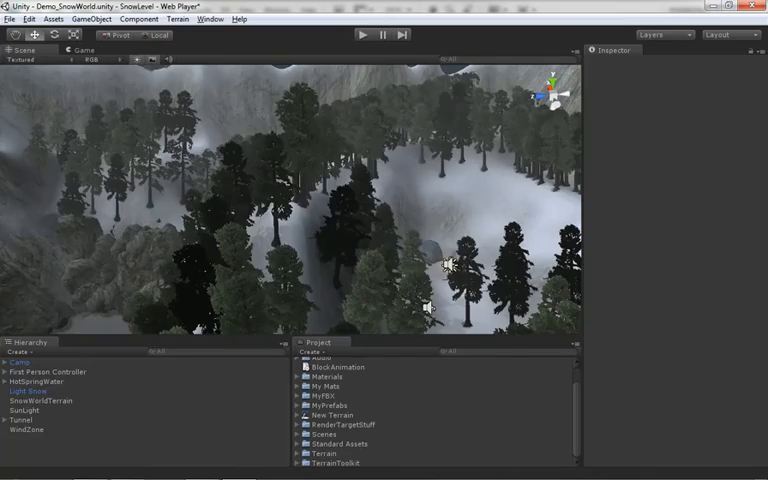
{"action": "left_click", "coordinate": [20, 361]}
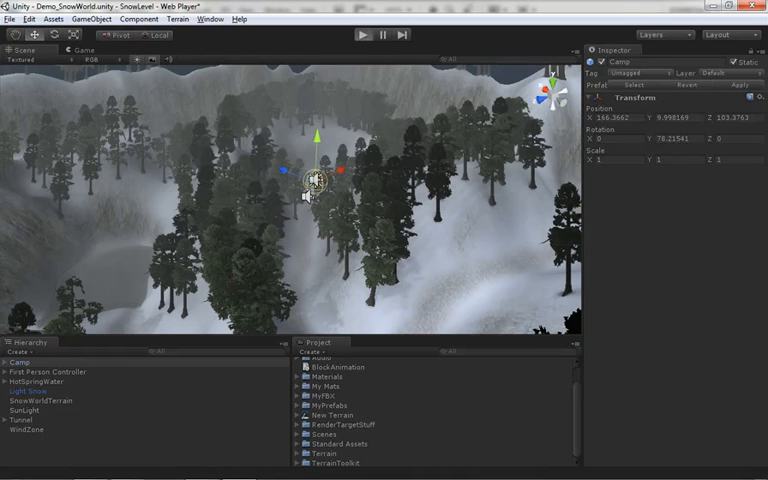
{"action": "left_click", "coordinate": [363, 34]}
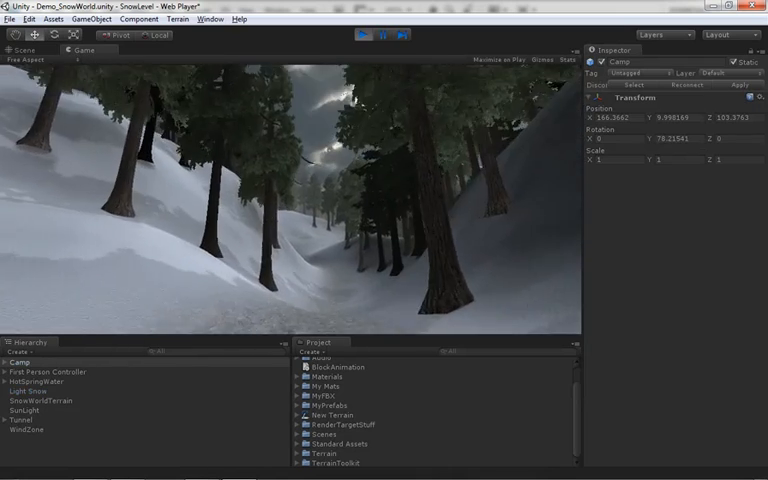